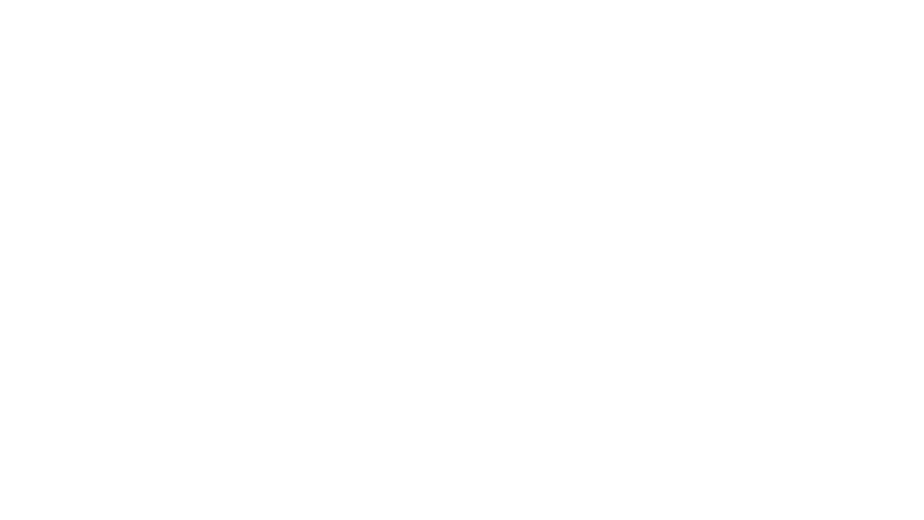
pyautogui.write('The initial  Rand logo  for')
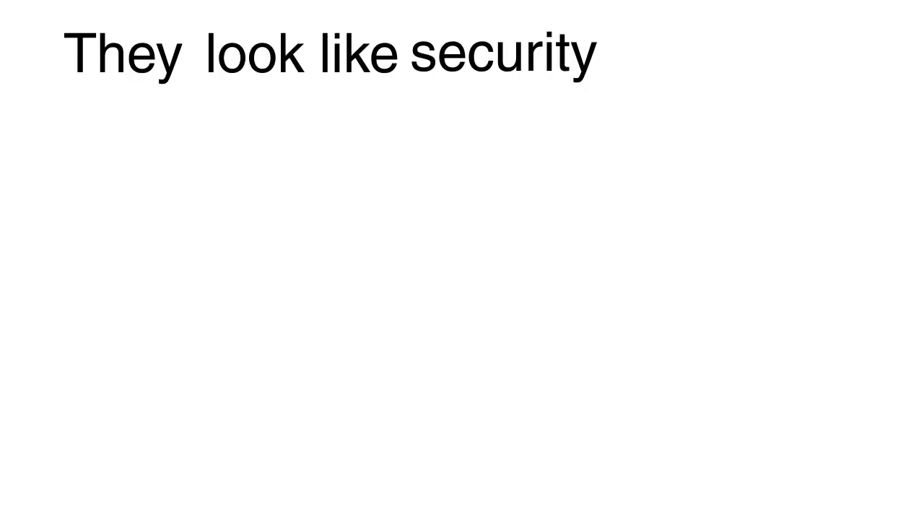
pyautogui.write('bars from secure documents,')
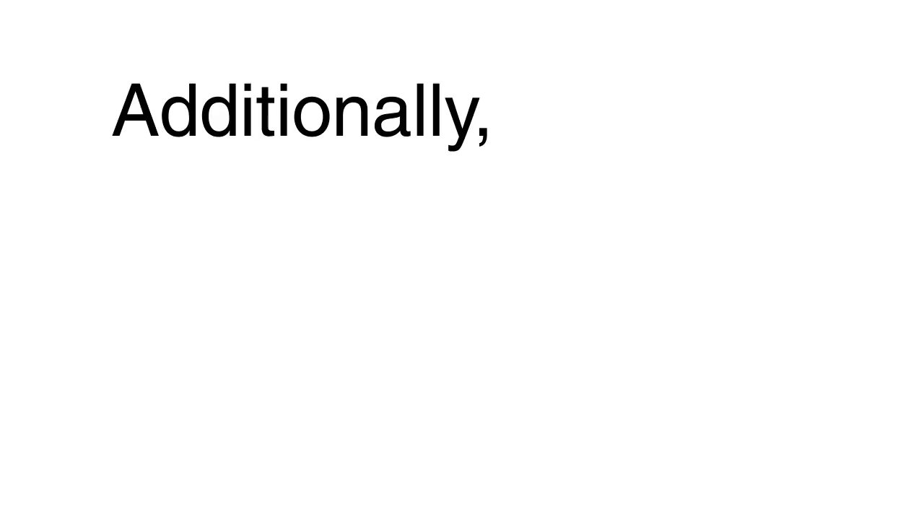
pyautogui.write('the bars vary to have more or less')
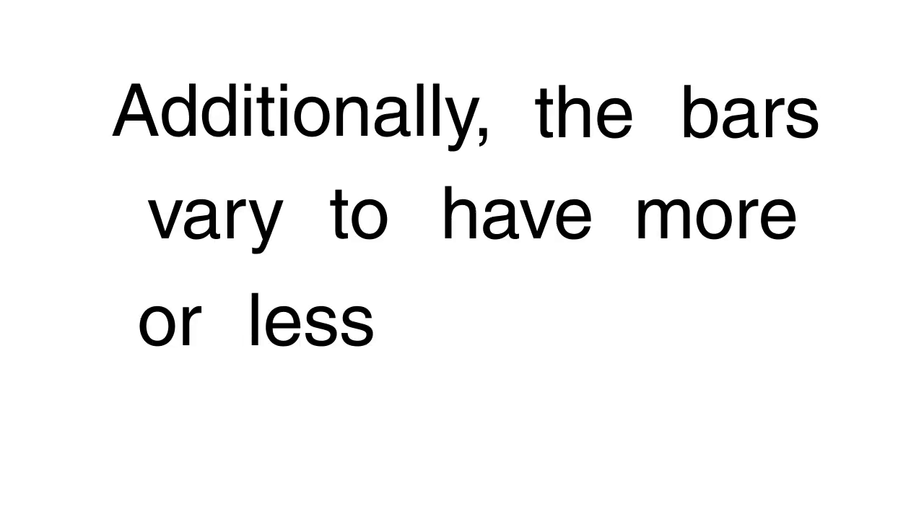
pyautogui.write('visual weight')
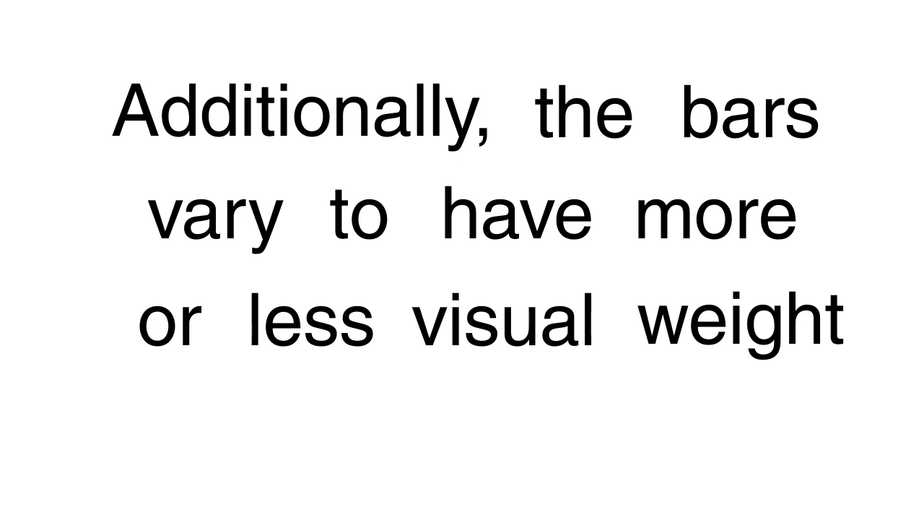